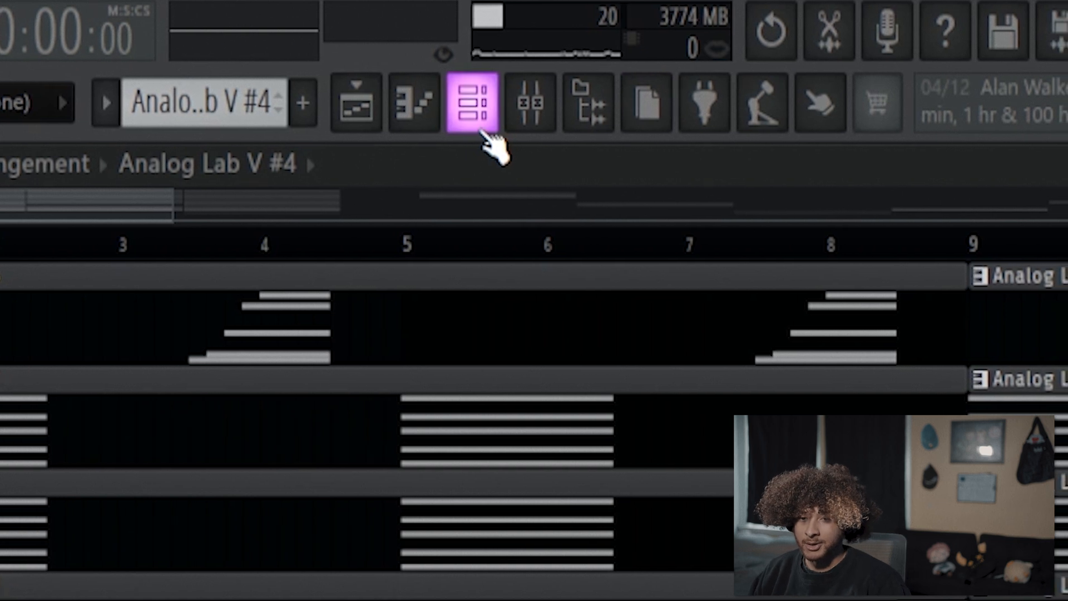
Show the channel rack listing the Analog Lab, Podolski and other instrument channels
click(470, 103)
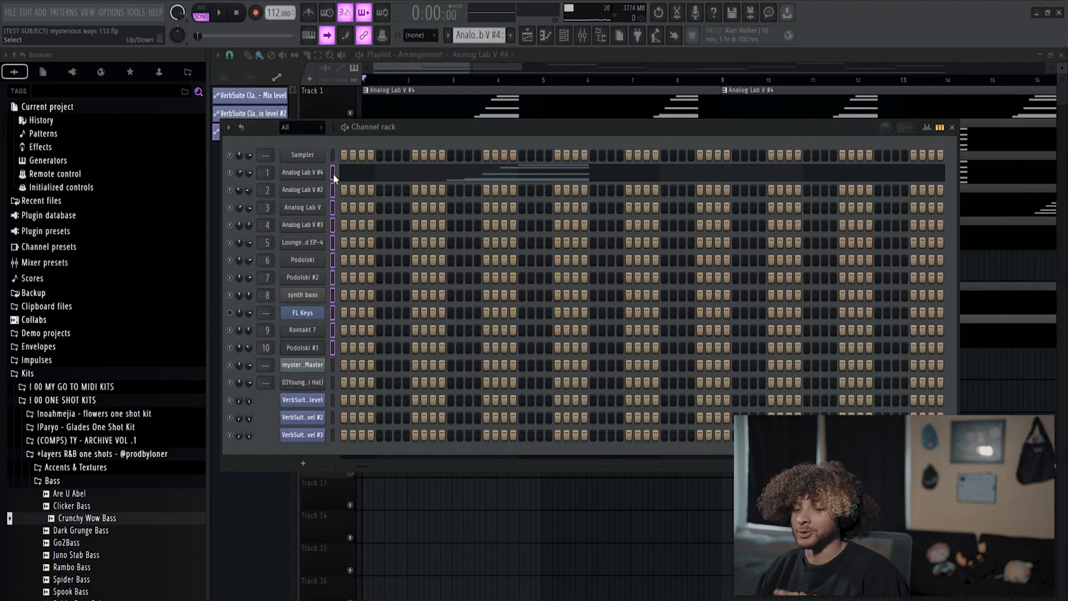
Open the Analog Lab V chord pattern in the piano roll
click(582, 35)
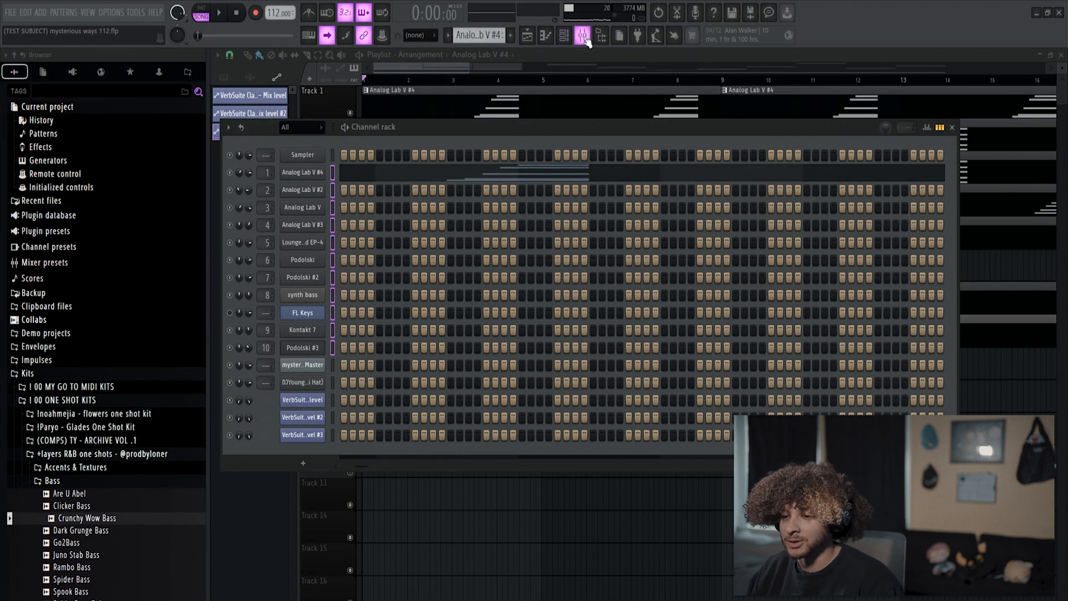
click(583, 36)
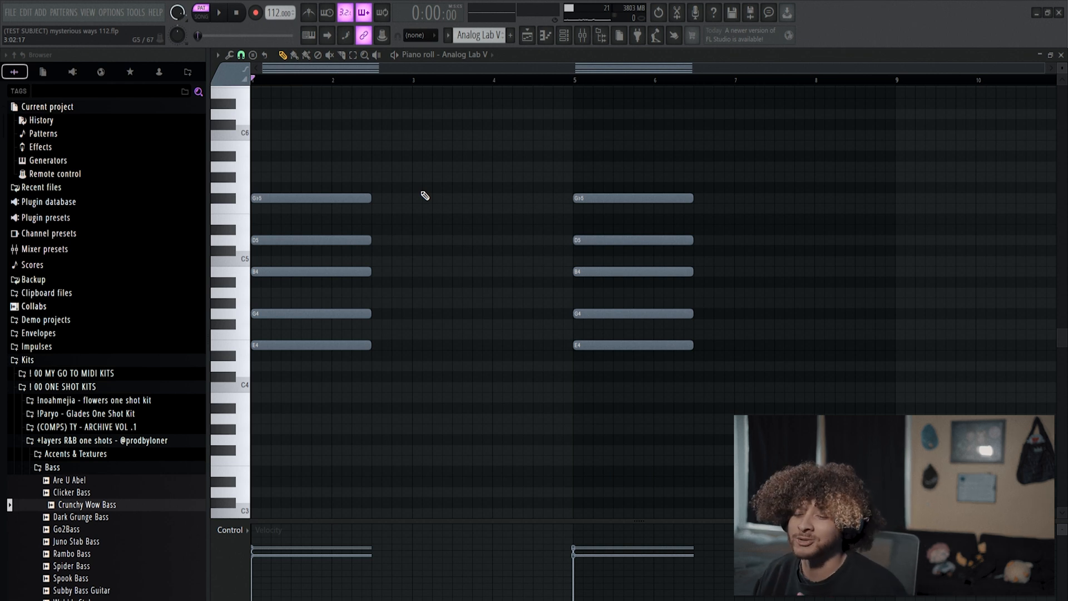
Select the Analog Lab V chord notes to duplicate them after the original
drag(327, 149, 414, 361)
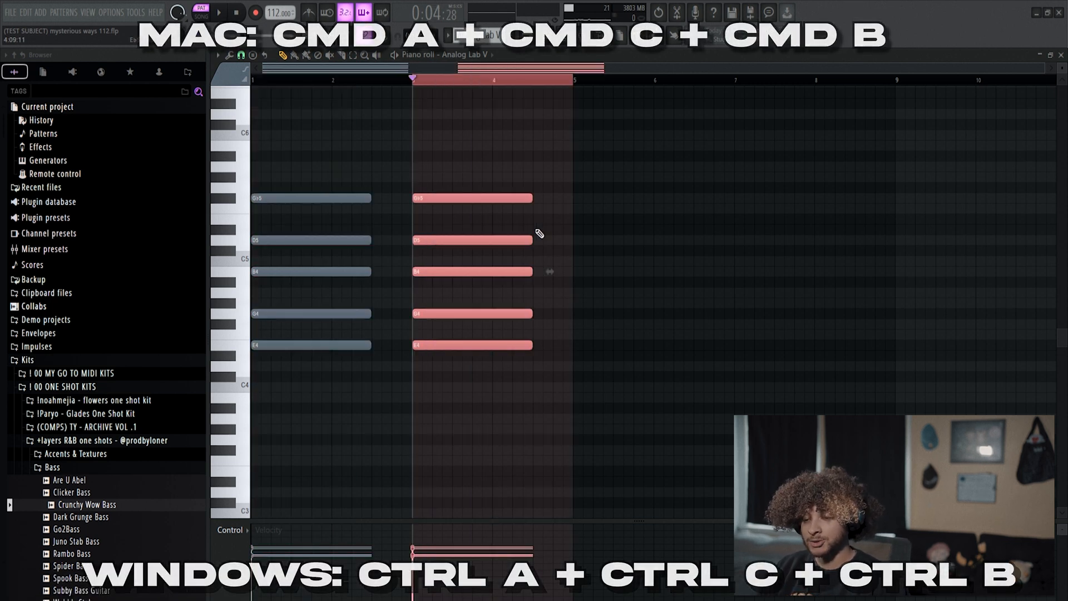
key(Ctrl+A)
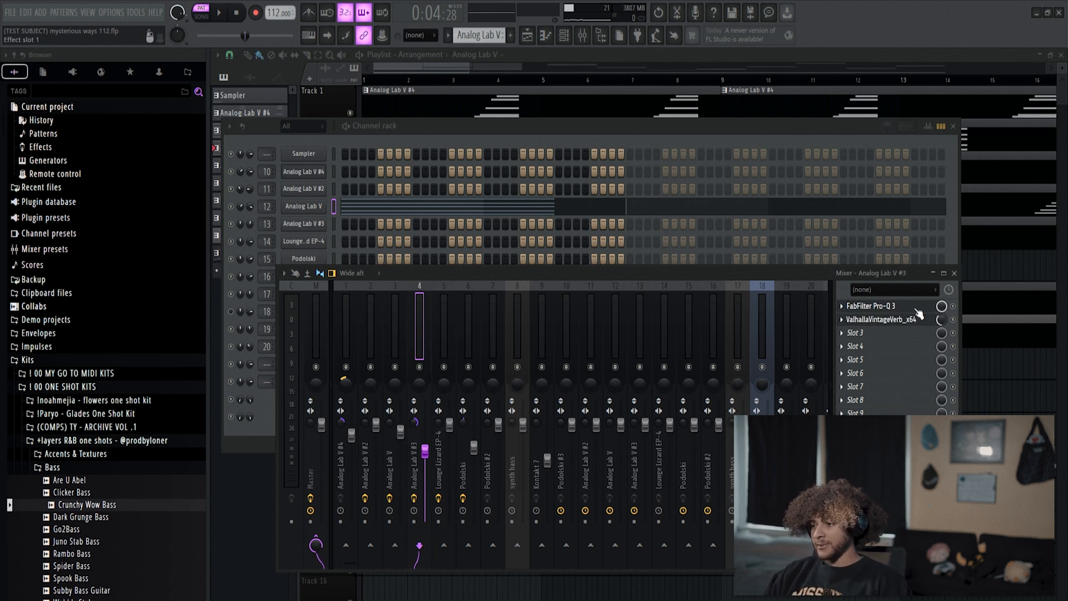
Open the ValhallaVintageVerb effect on the Analog Lab V #3 mixer track
click(884, 319)
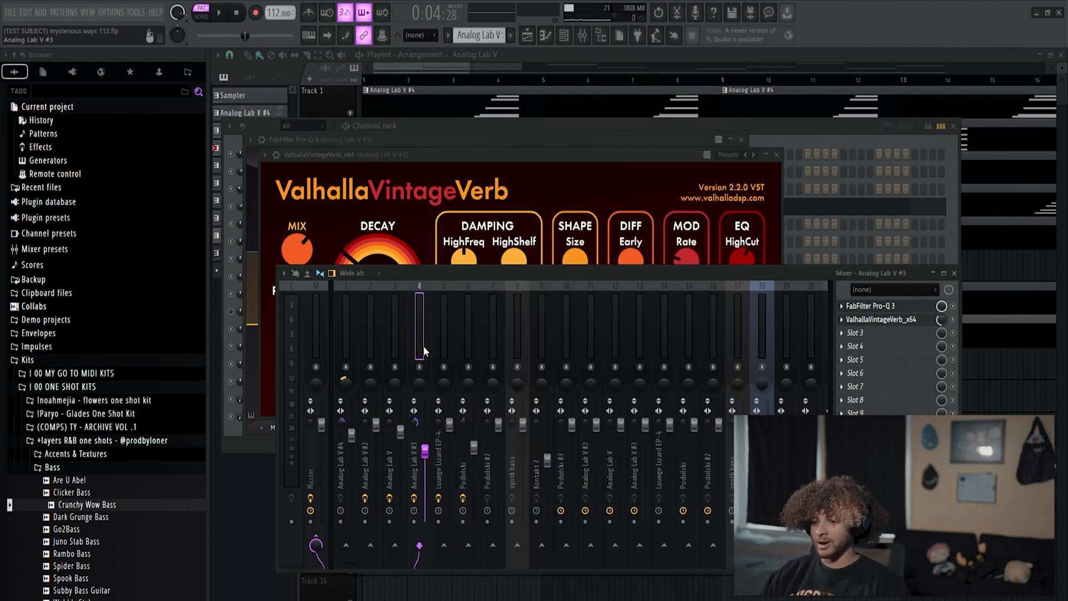
mouse_move(416, 342)
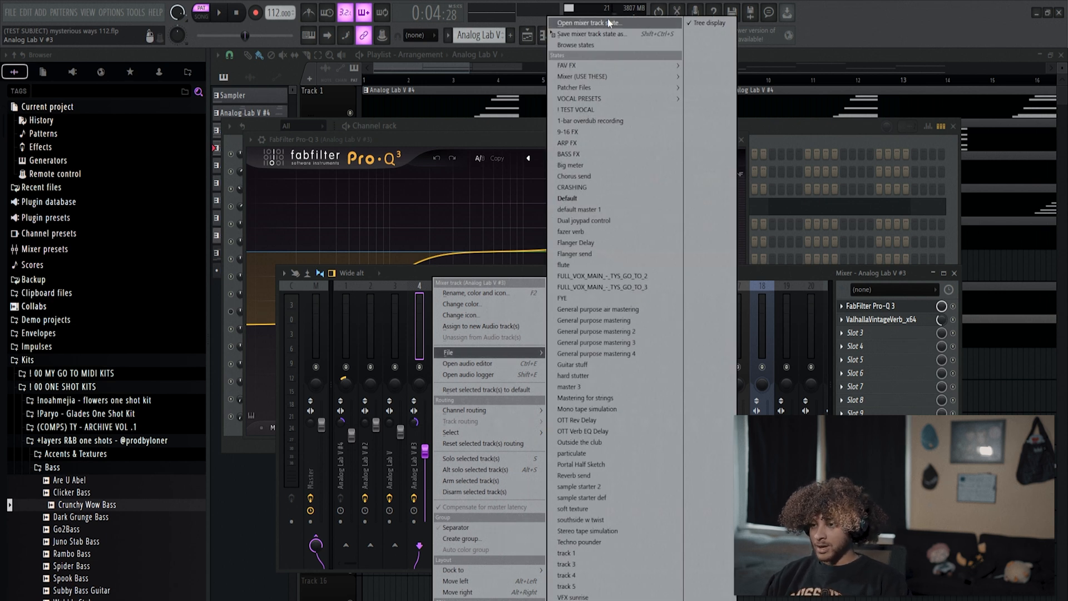
Load the saved Pro-Q 3 and VintageVerb track state onto mixer track 12
click(592, 34)
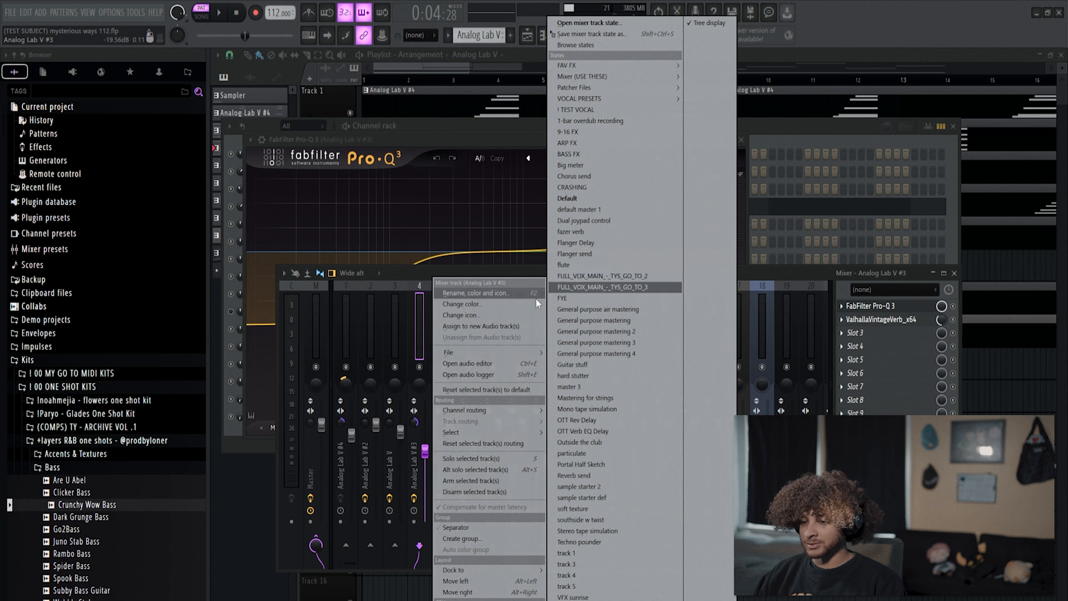
click(597, 33)
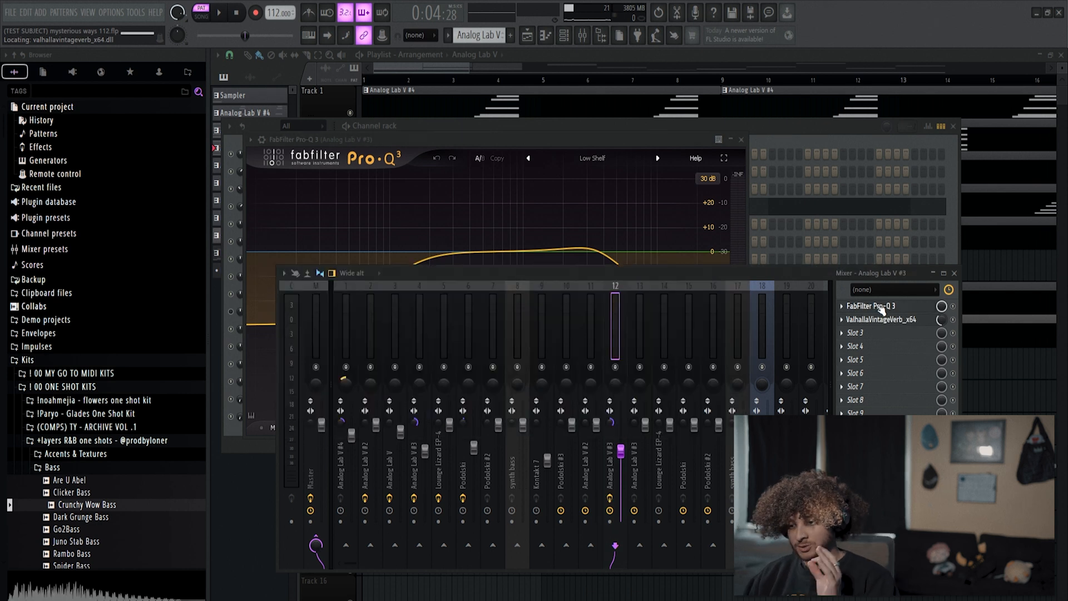
View track 12's VintageVerb, then the empty synth bass track's effects
click(884, 318)
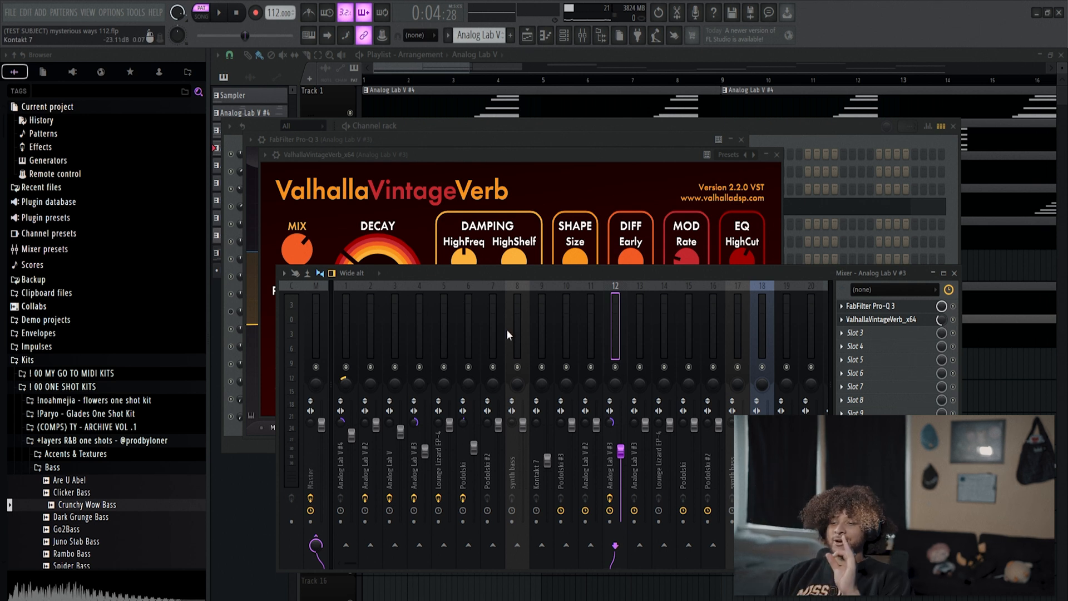
click(517, 327)
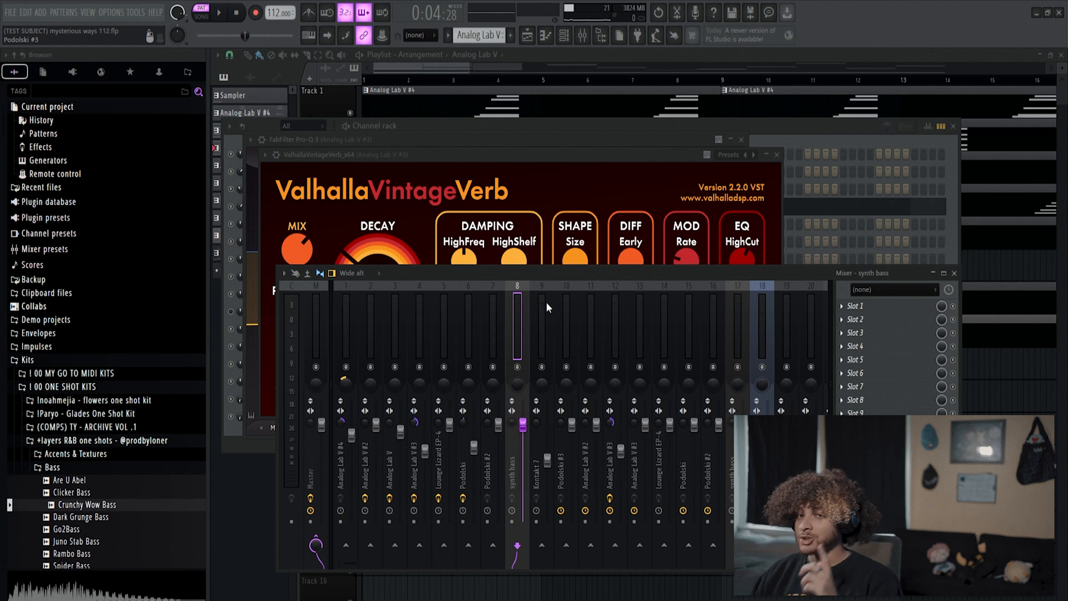
mouse_move(578, 402)
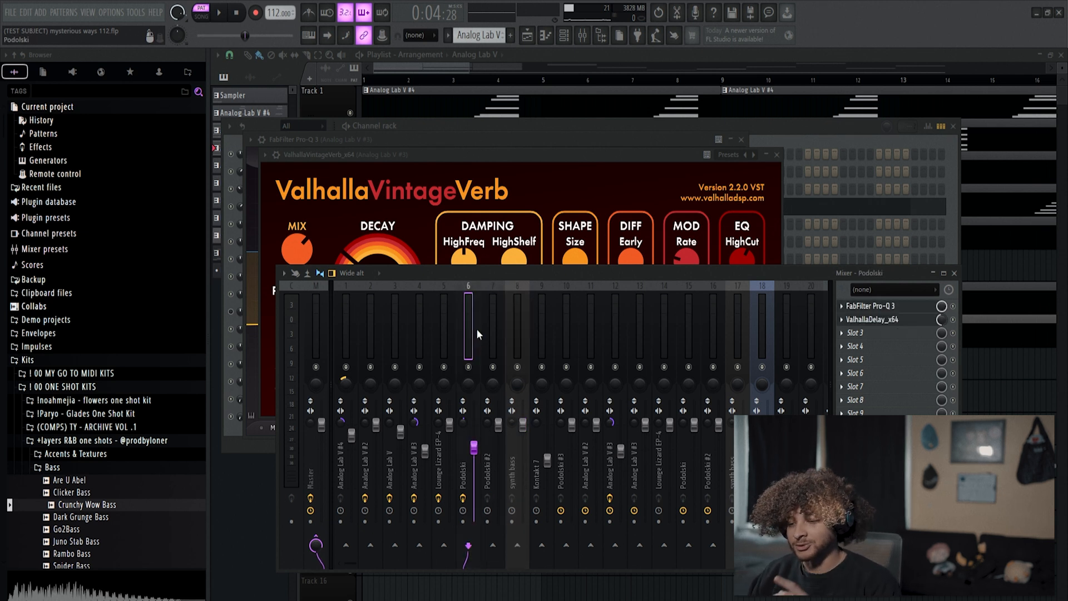
Show the Podolski mixer track's options with its saved track states
right_click(467, 340)
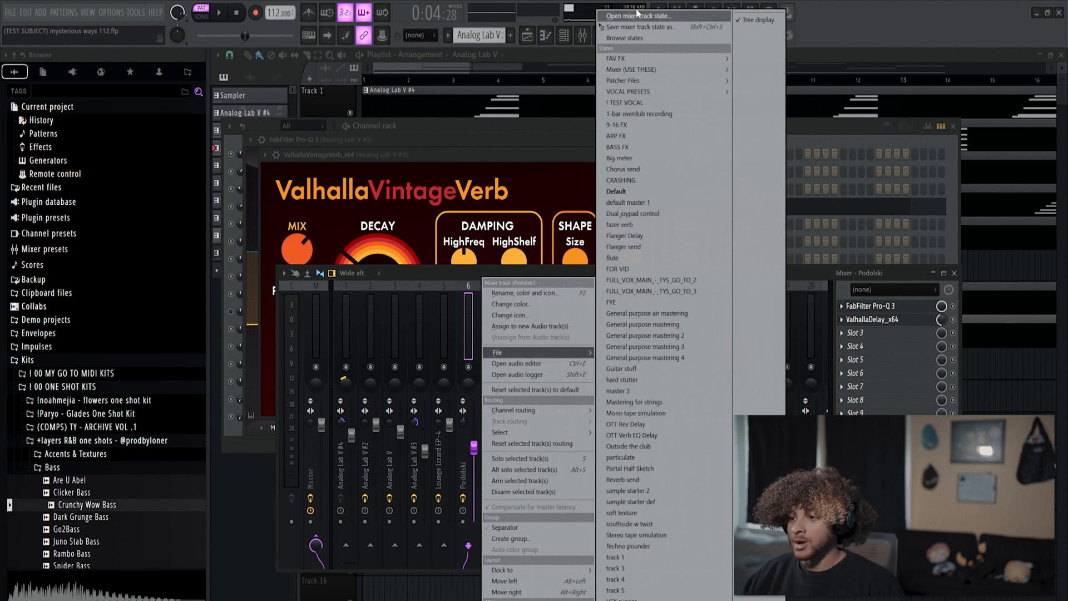
mouse_move(637, 27)
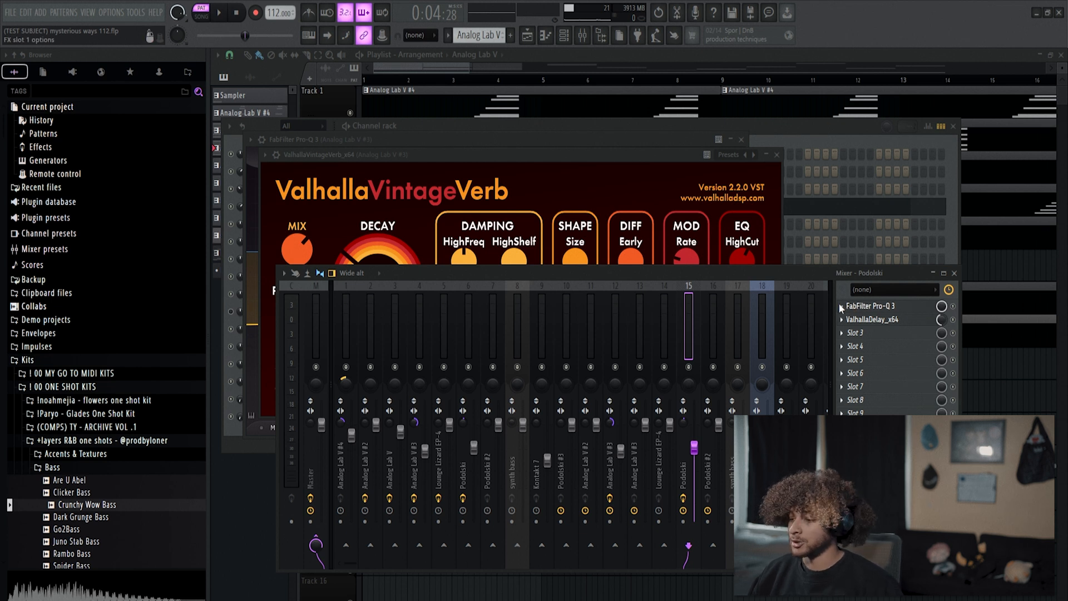
Drag FabFilter Pro-Q 3 below ValhallaDelay in the Podolski effect chain
right_click(872, 306)
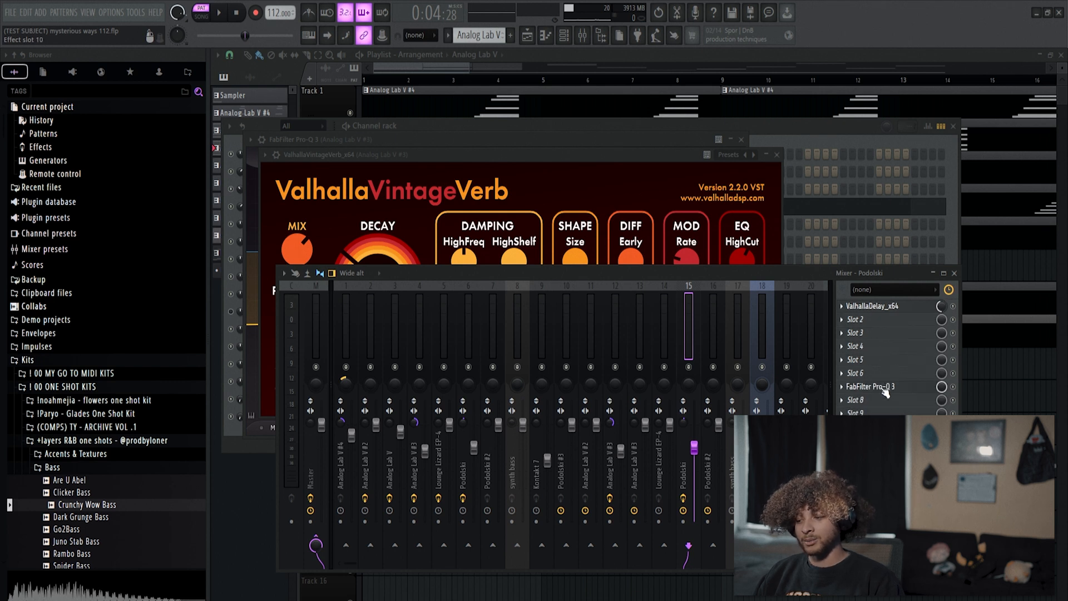
drag(871, 386, 870, 306)
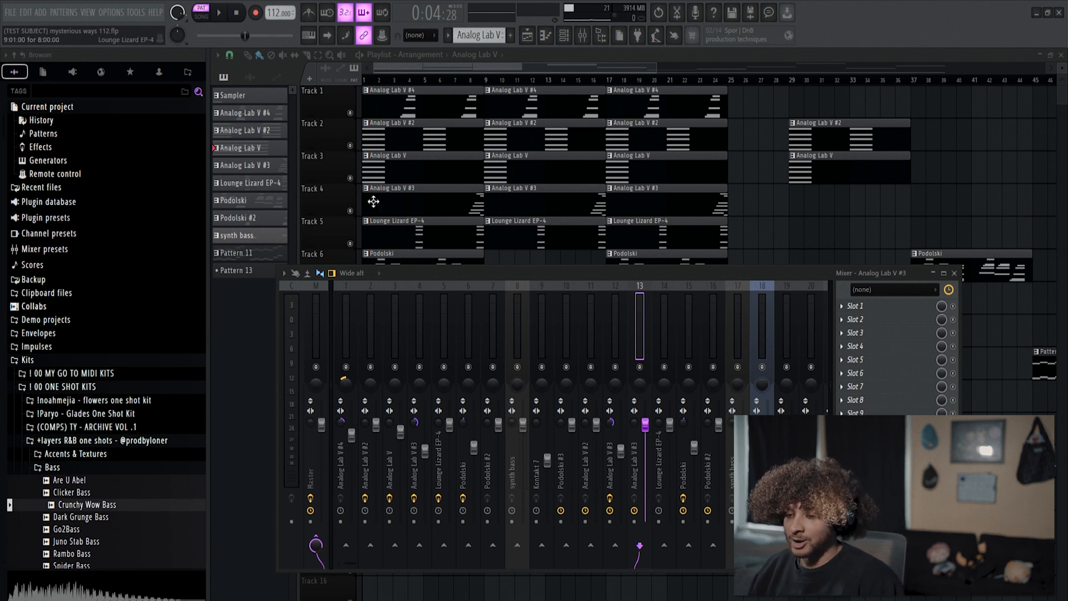
Move the first Analog Lab V #3 clip down to a free track, leaving track 10 empty
click(581, 35)
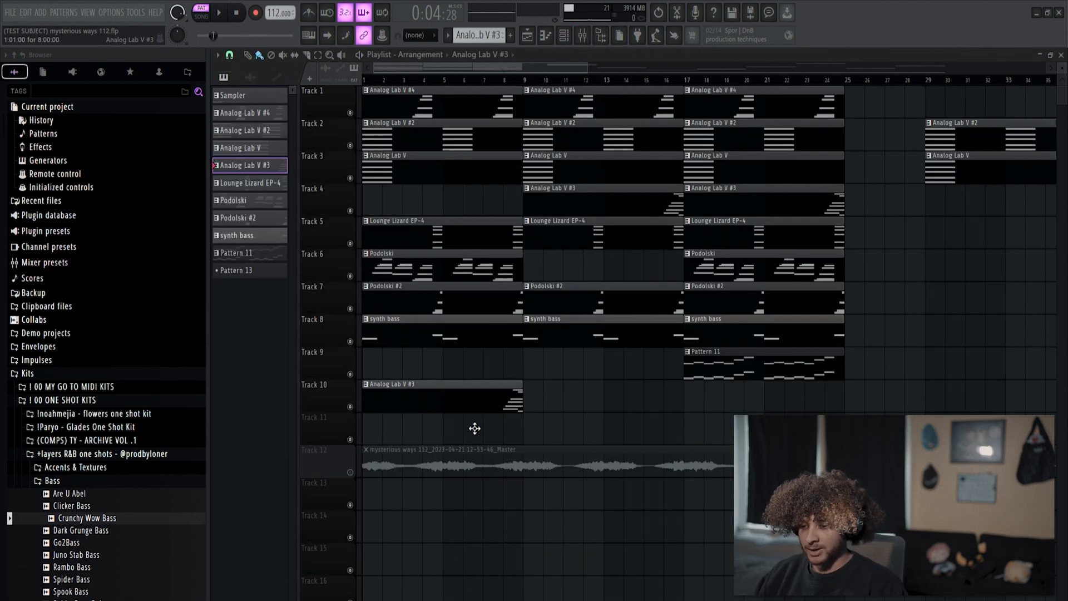
drag(443, 399, 443, 425)
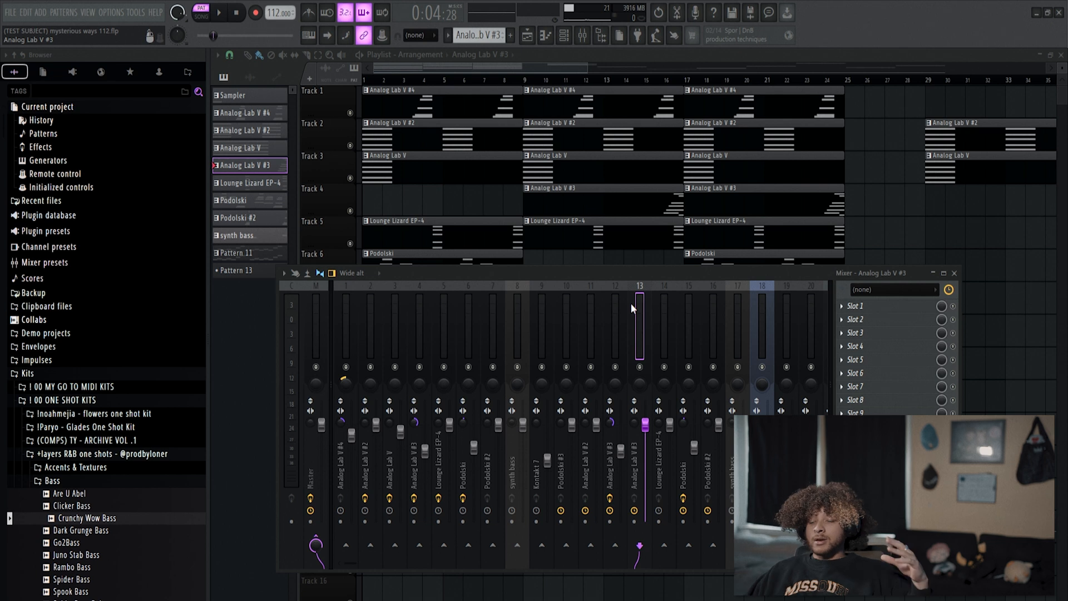
click(200, 12)
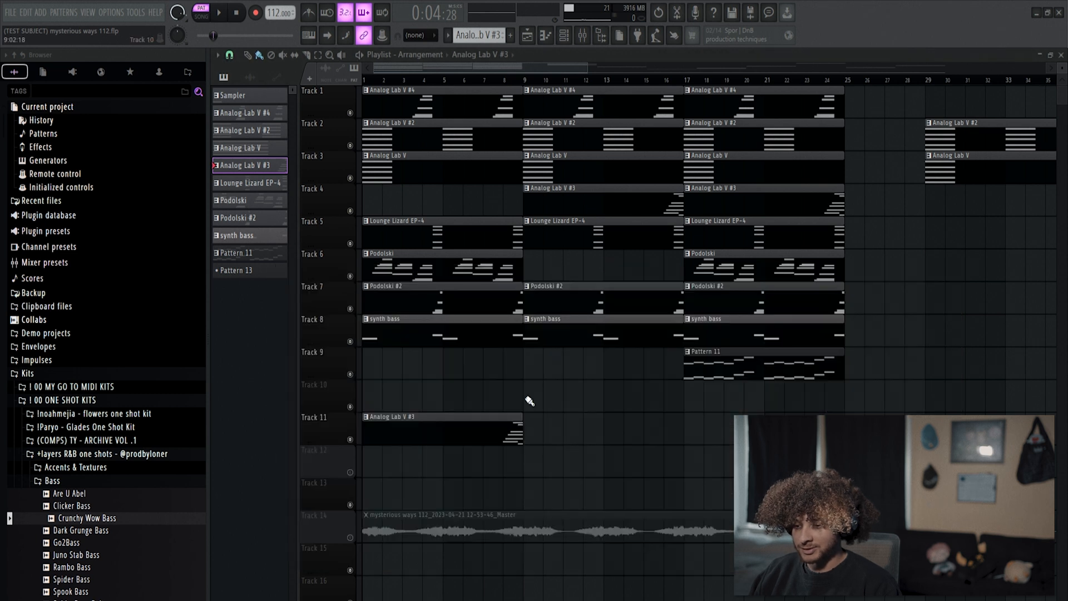
click(582, 36)
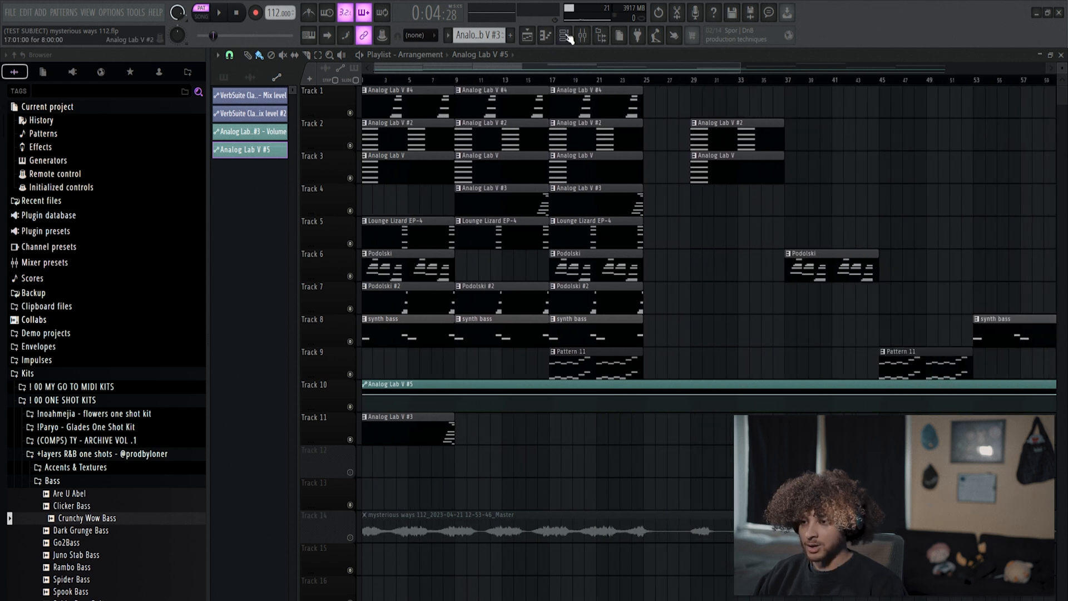
Edit track 10's volume automation points so the level drops near bar 8
right_click(639, 426)
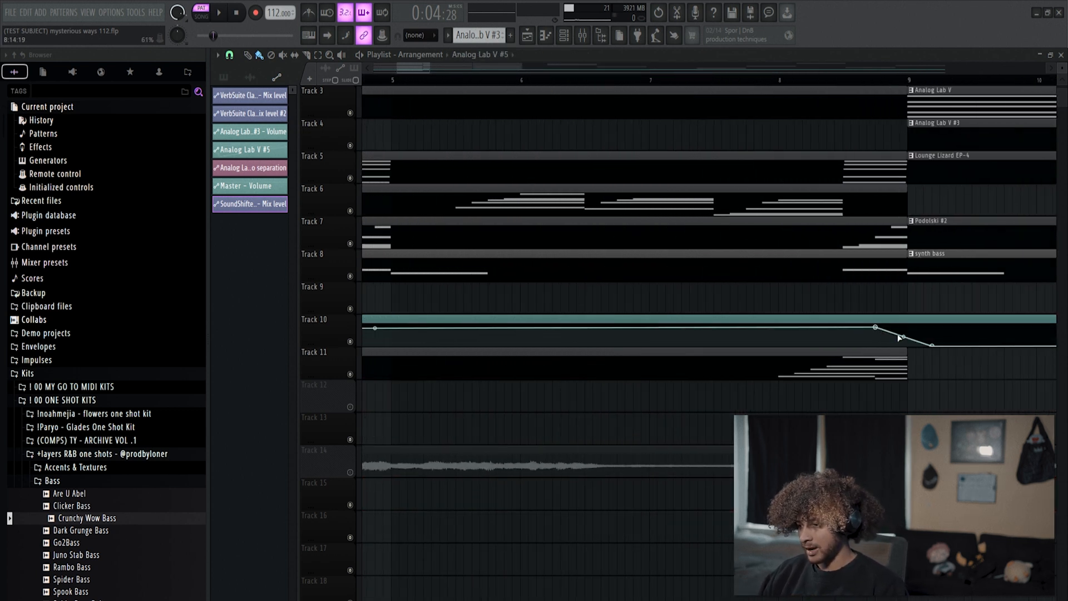
right_click(929, 344)
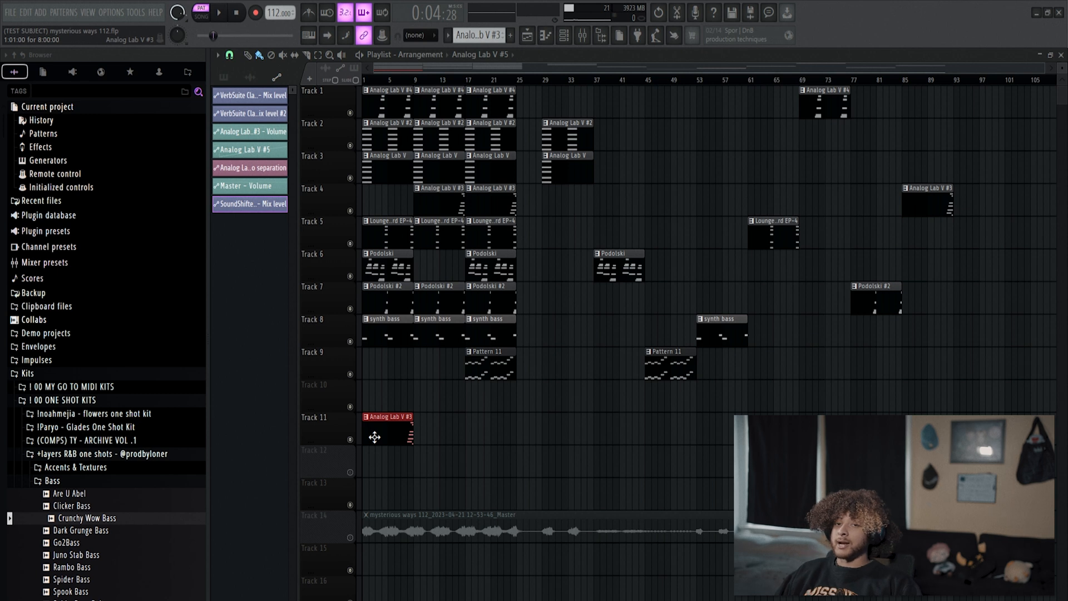
Move the Analog Lab V #3 clip from track 11 up to track 10 and show the mixer
drag(388, 429, 388, 397)
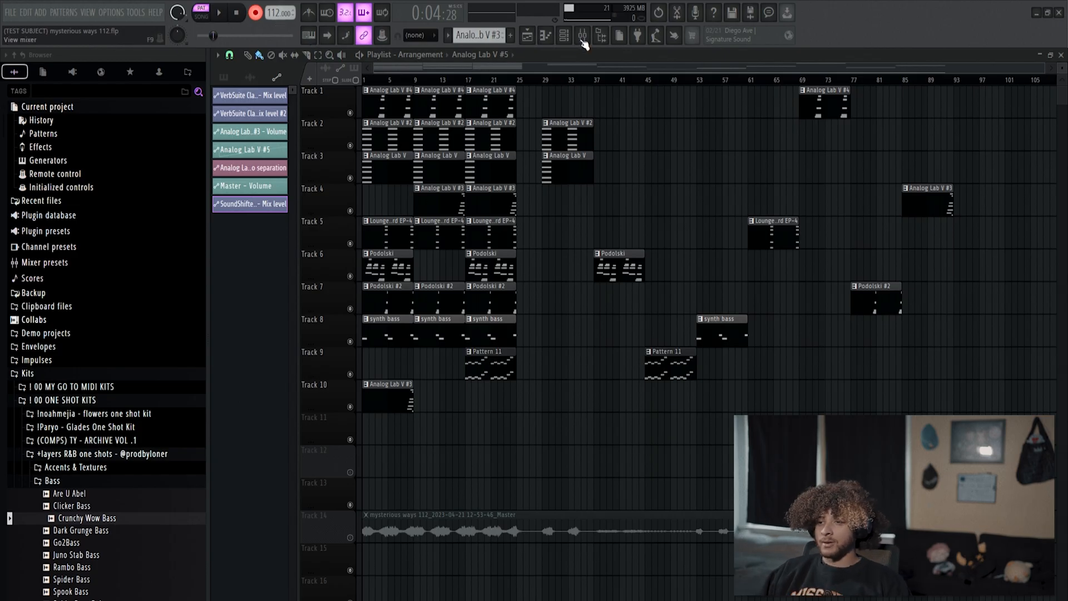
click(276, 12)
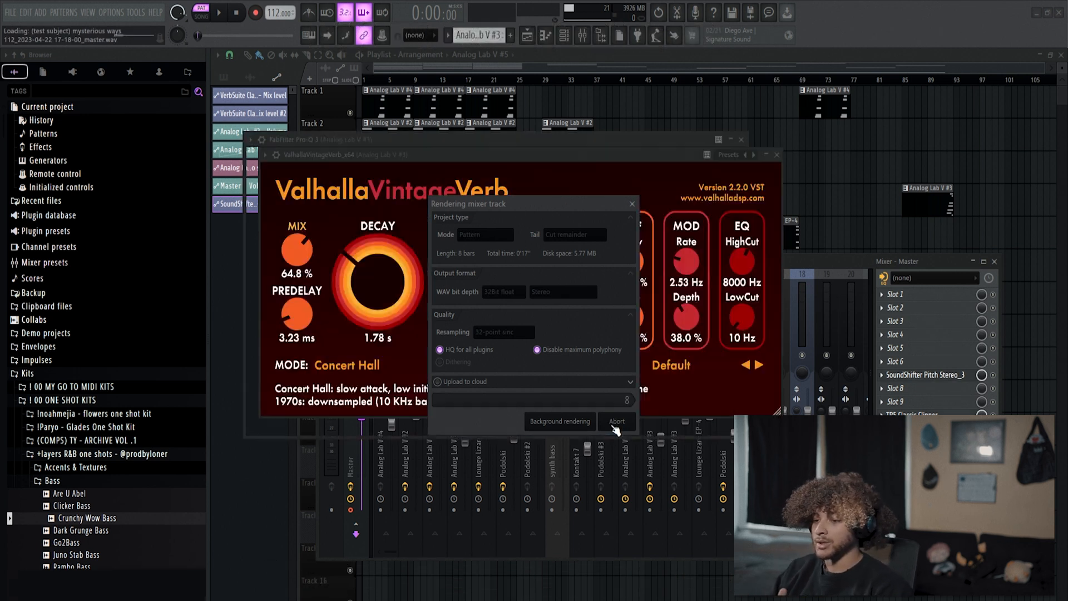
Render the Master mixer track to a WAV file
click(615, 421)
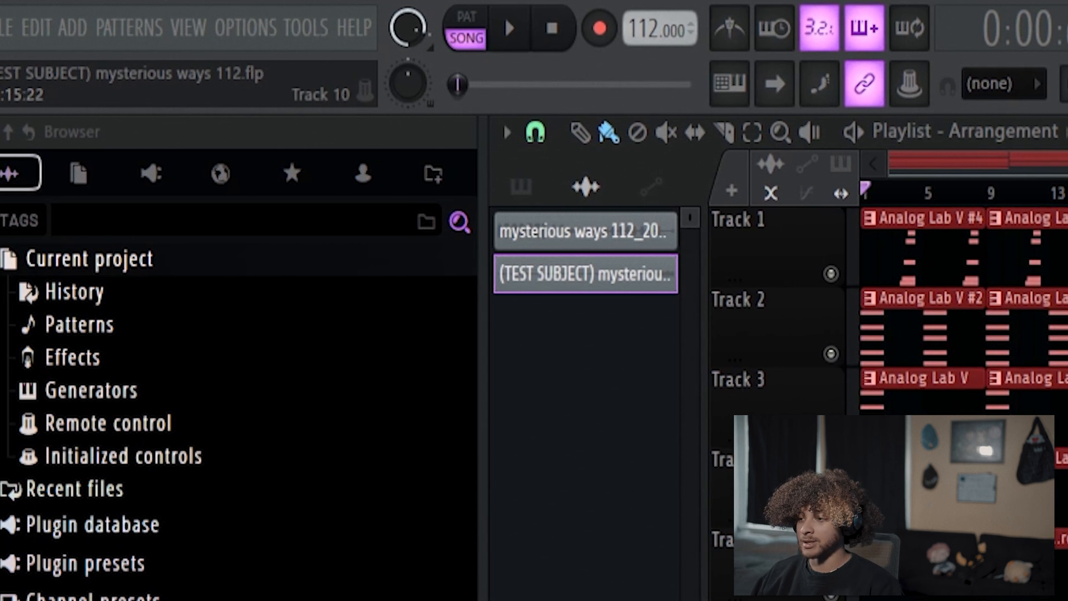
List the project's audio clips in the Playlist picker to see the rendered WAVs
click(465, 27)
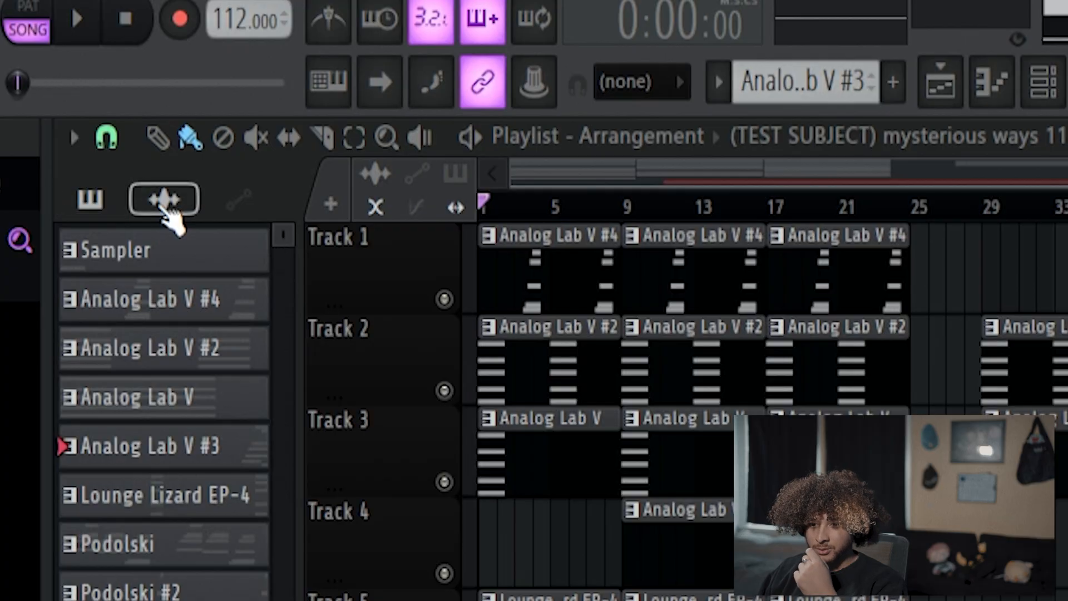
click(89, 200)
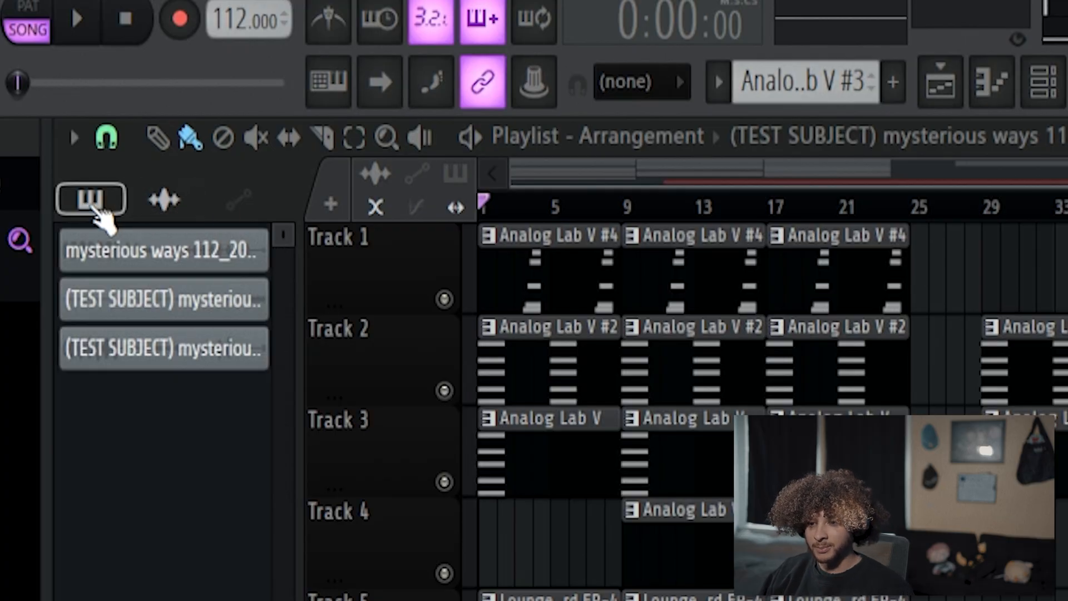